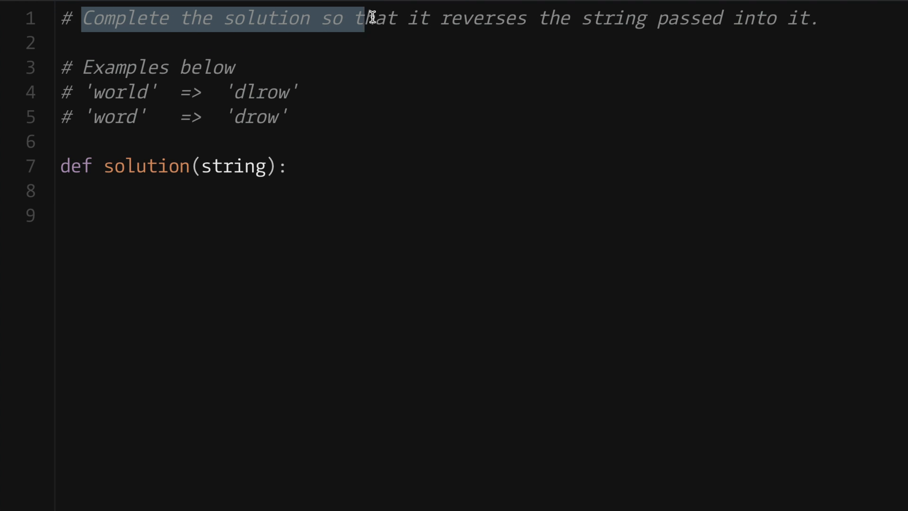
Step: Review the reverse-string task and example, then start an indented body line in solution
{"action": "left_click_drag", "start_coordinate": [371, 18], "coordinate": [817, 18]}
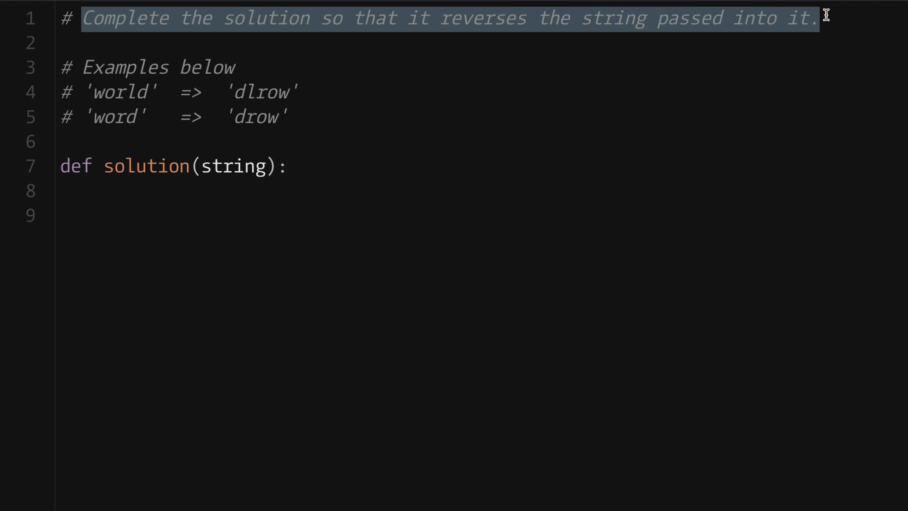
{"action": "double_click", "coordinate": [120, 92]}
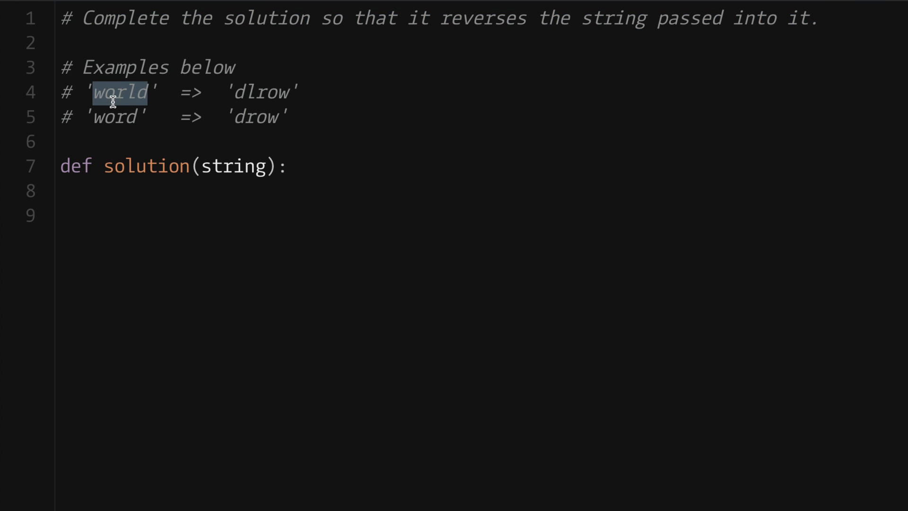
{"action": "double_click", "coordinate": [259, 92]}
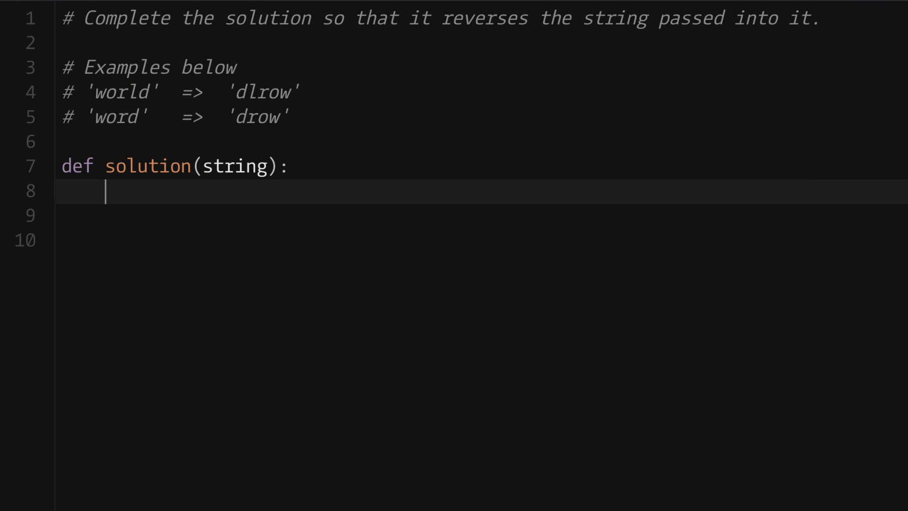
Step: Initialize an empty reverse string with reverse = ""
{"action": "type", "text": "reverse ="}
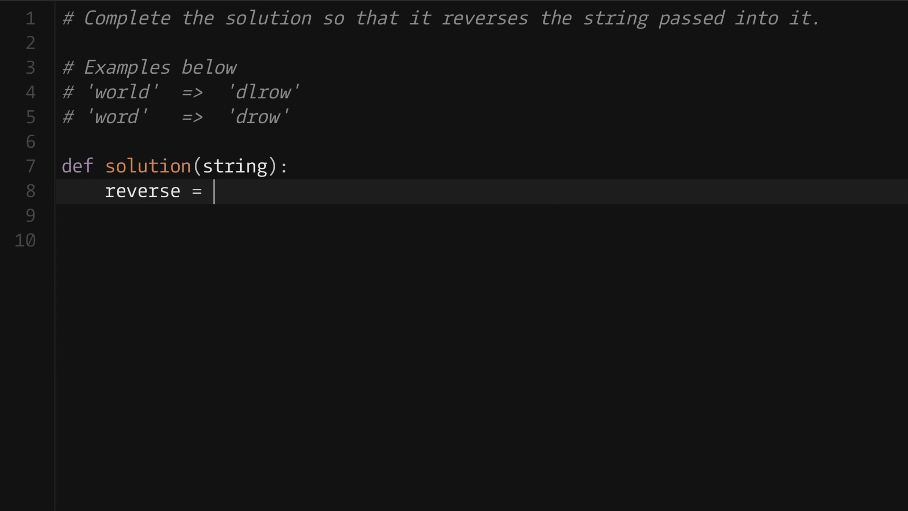
{"action": "type", "text": "\"\""}
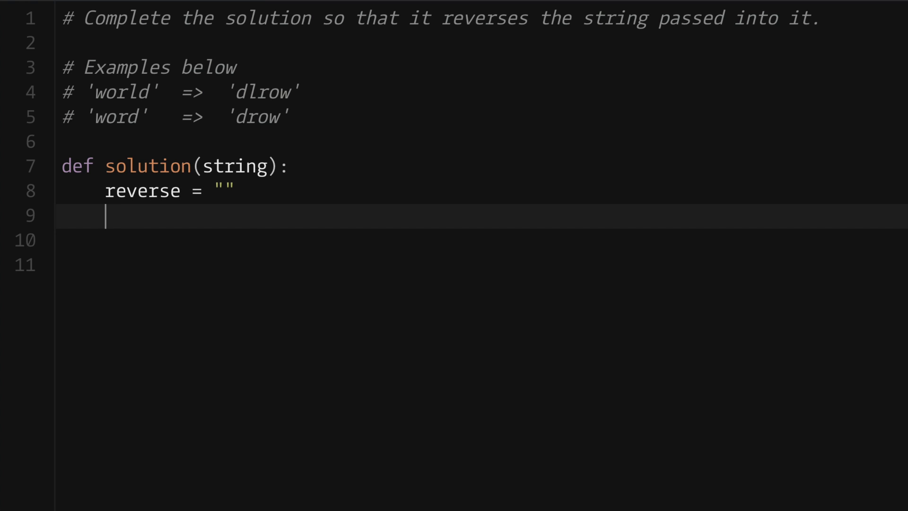
Step: Write the loop header for char in range(len(string)-1, -1, -1) iterating indices backward
{"action": "type", "text": "for char in"}
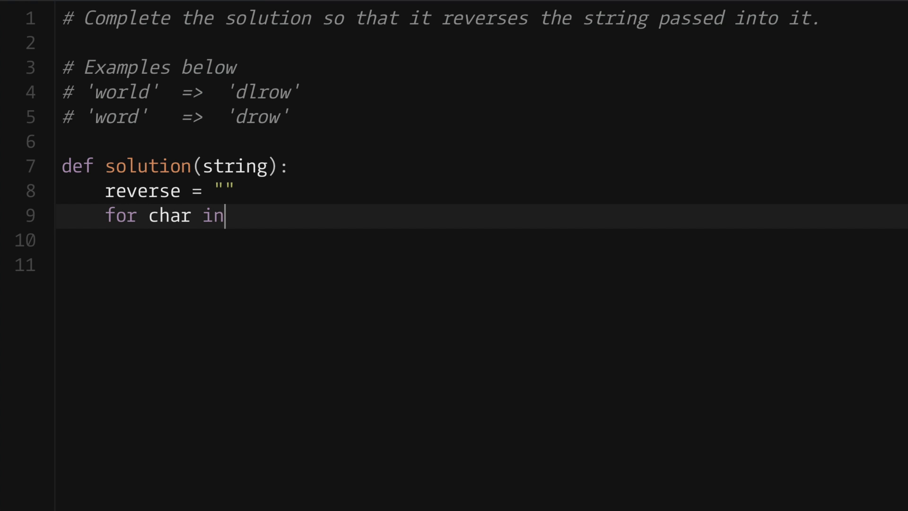
{"action": "type", "text": "range(len(s))"}
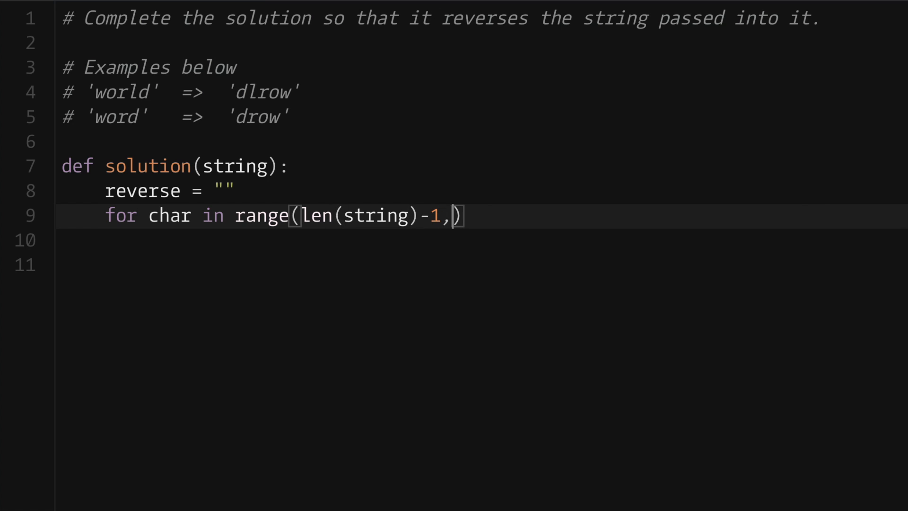
{"action": "type", "text": "-1, -1"}
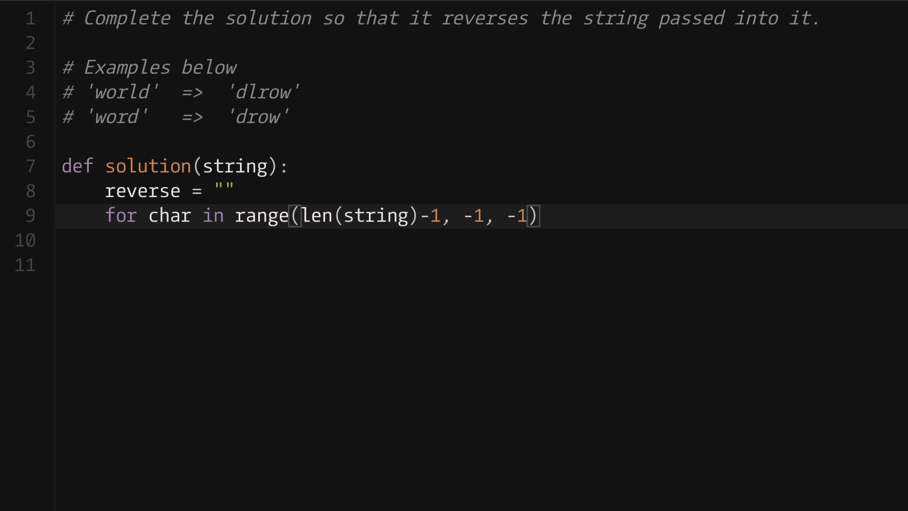
{"action": "left_click_drag", "start_coordinate": [366, 216], "coordinate": [527, 216]}
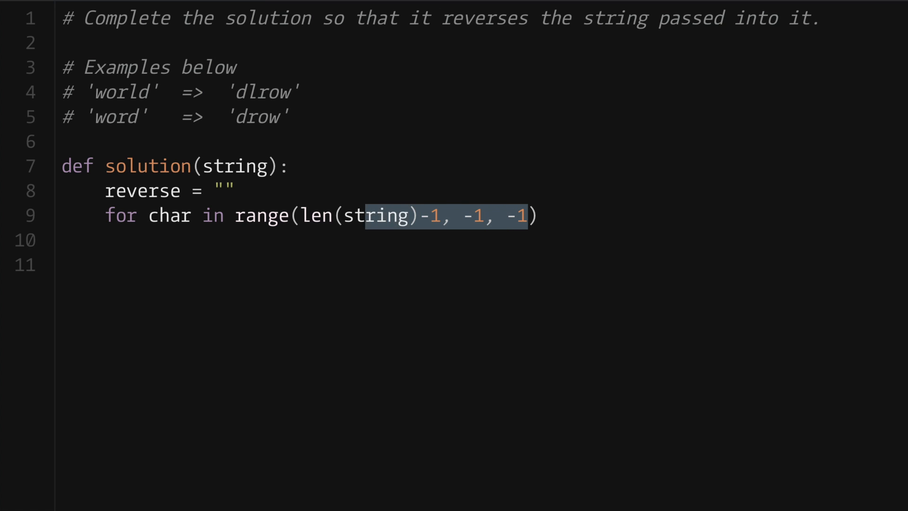
{"action": "left_click", "coordinate": [535, 216]}
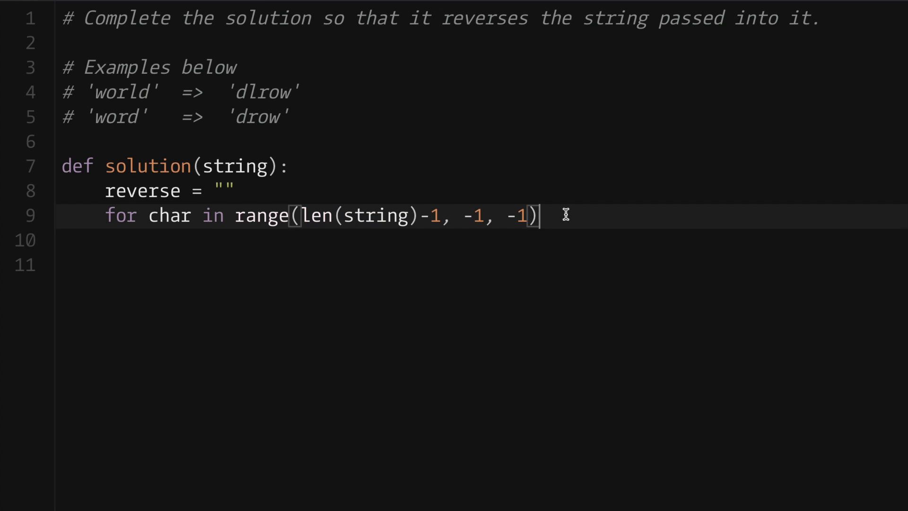
Step: Jot a temporary # range(a, b, c) note, remove it, and indent for the loop body
{"action": "type", "text": "# range()"}
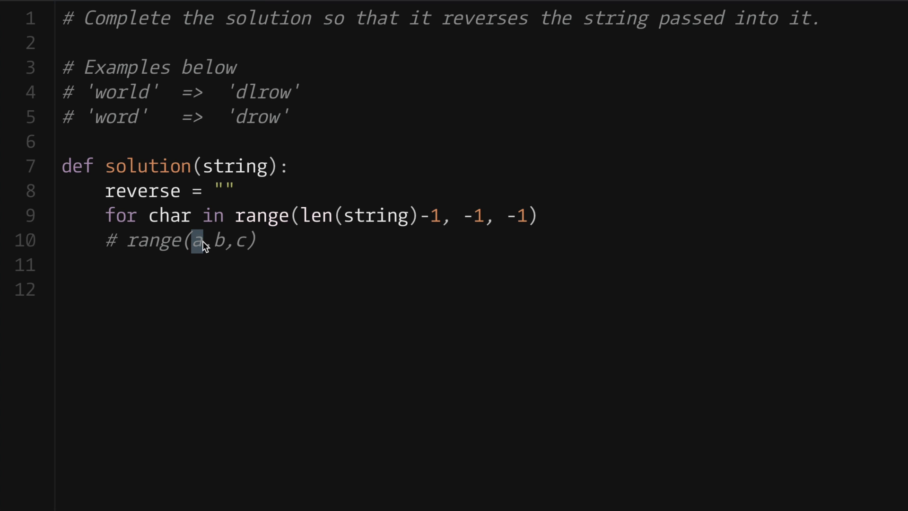
{"action": "mouse_move", "coordinate": [219, 239]}
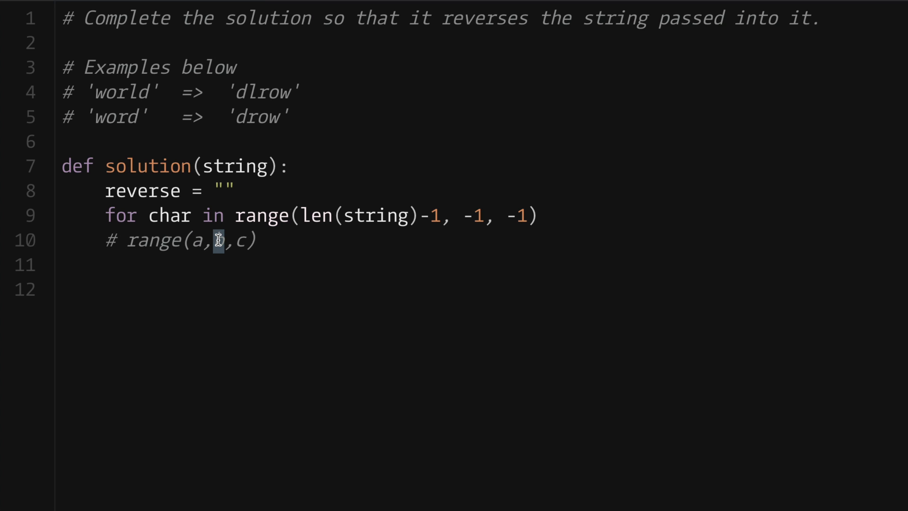
{"action": "type", "text": "b"}
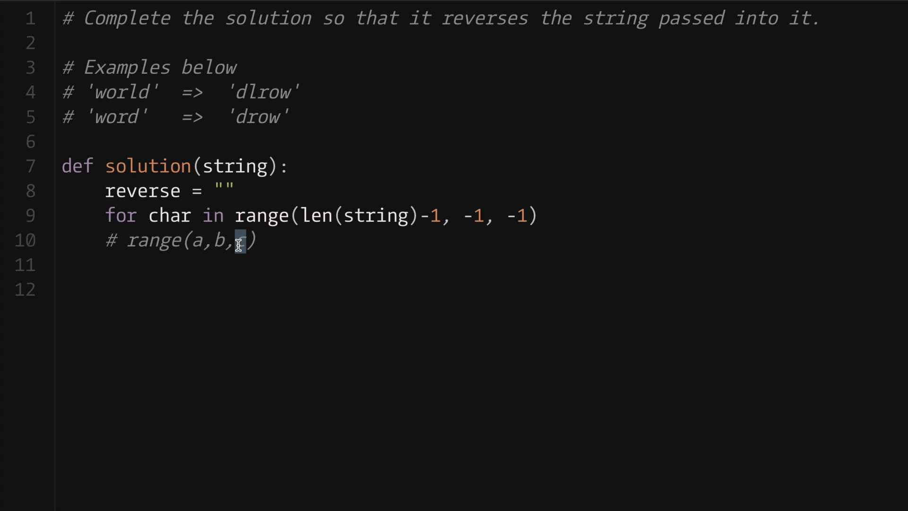
{"action": "type", "text": "c"}
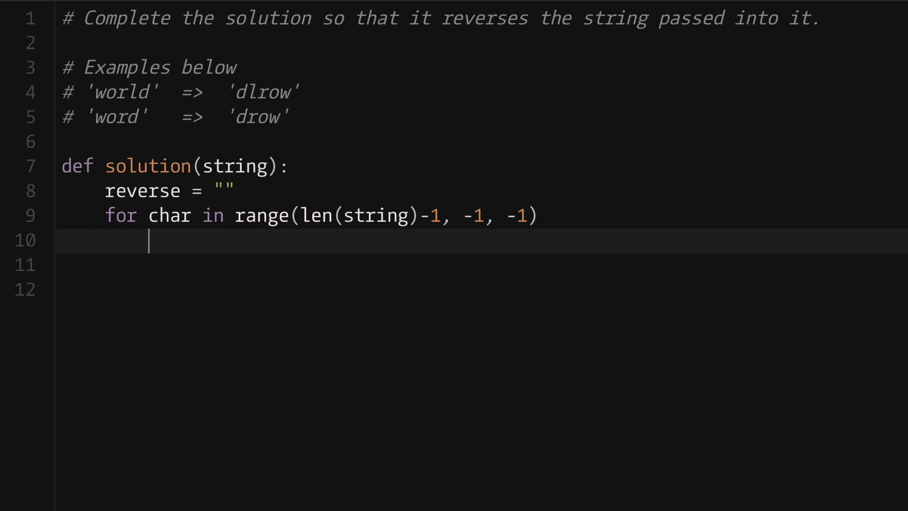
Step: Append string[char] to reverse and return it, run tests hitting a SyntaxError, then reset to starter code
{"action": "type", "text": "reverse += st"}
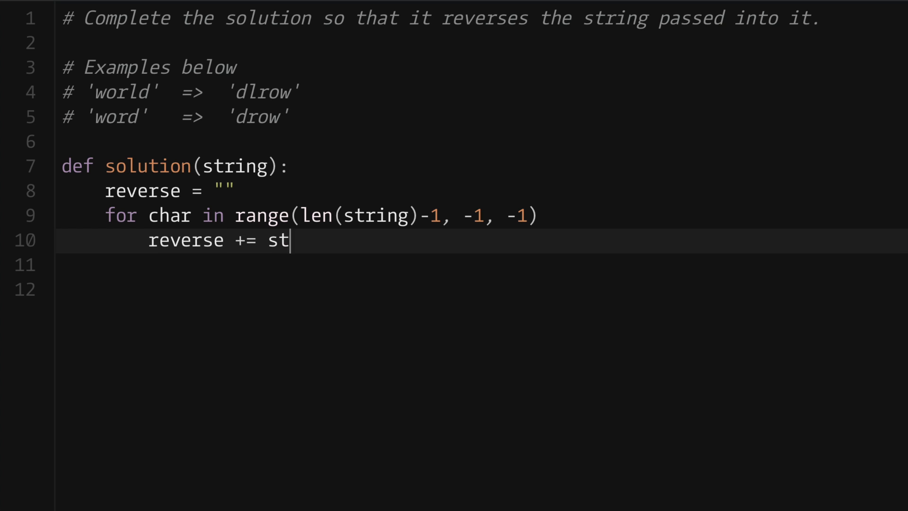
{"action": "type", "text": "ring[c]"}
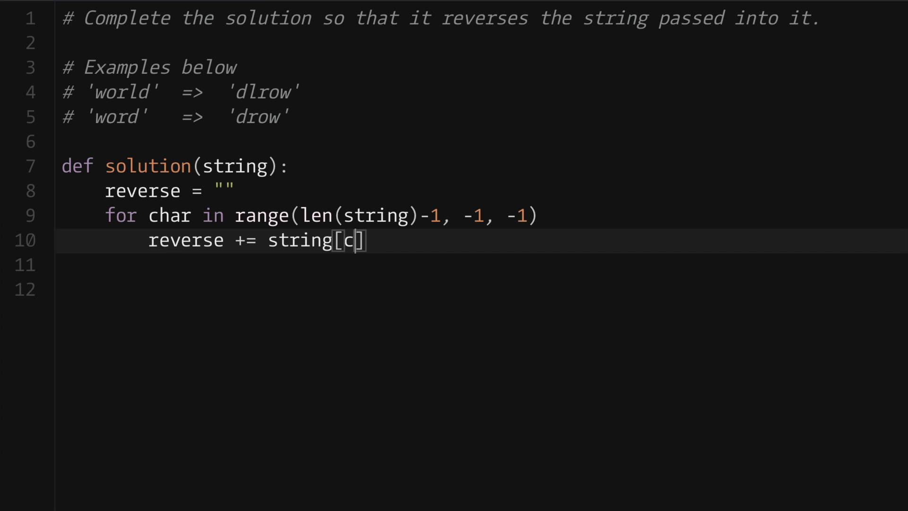
{"action": "type", "text": "har"}
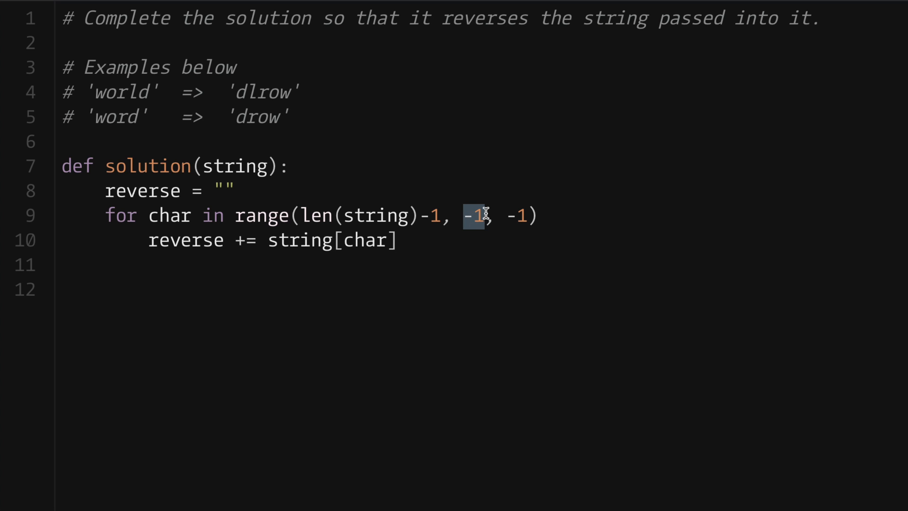
{"action": "mouse_move", "coordinate": [528, 216]}
{"action": "type", "text": "return reverse"}
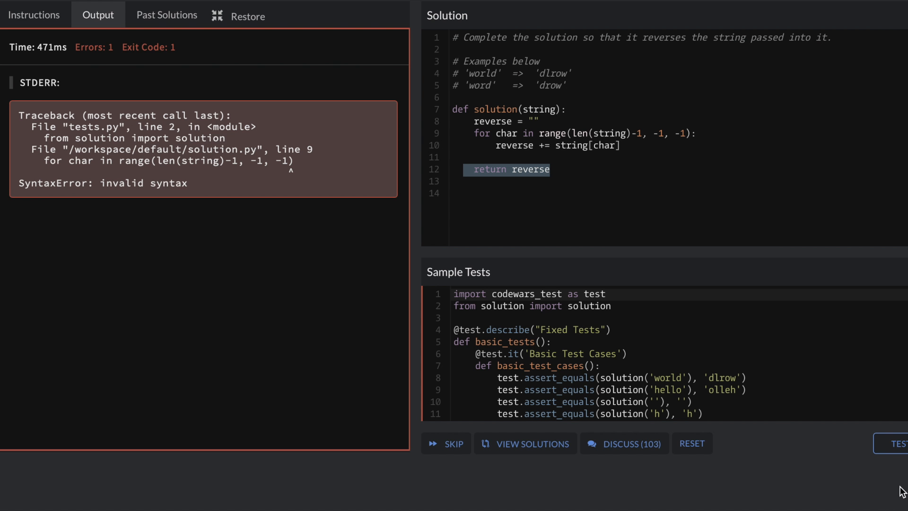
{"action": "left_click", "coordinate": [897, 443]}
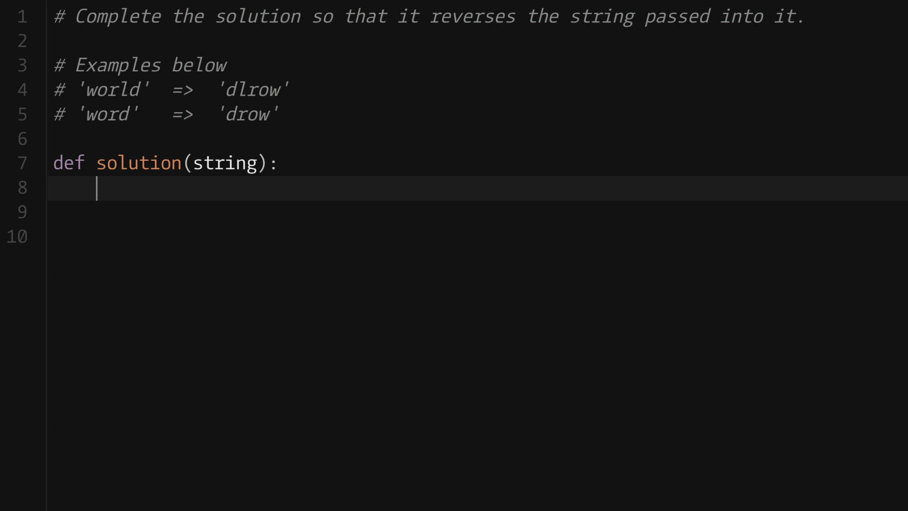
Step: Return string[::-1] with a # string[a:b:c] slicing note and run the tests, passing all four
{"action": "type", "text": "return string[::"}
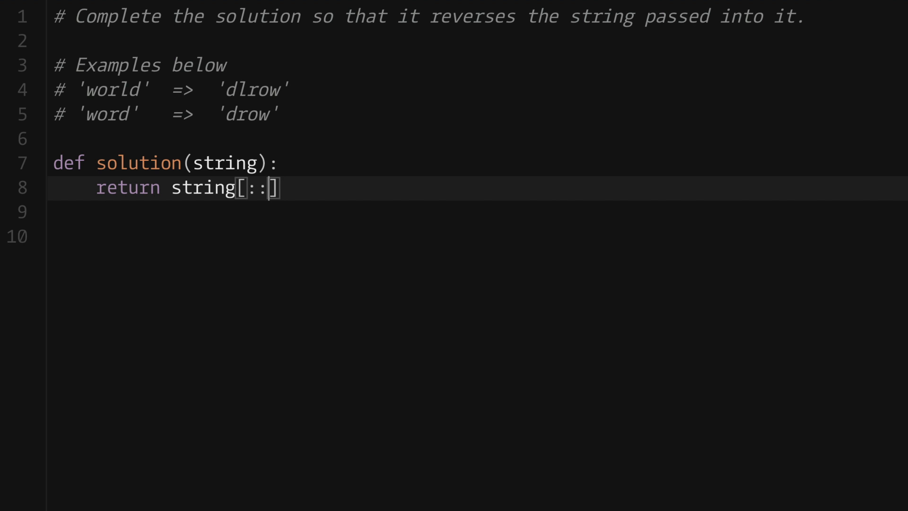
{"action": "type", "text": "-1"}
{"action": "left_click", "coordinate": [478, 212]}
{"action": "type", "text": "#"}
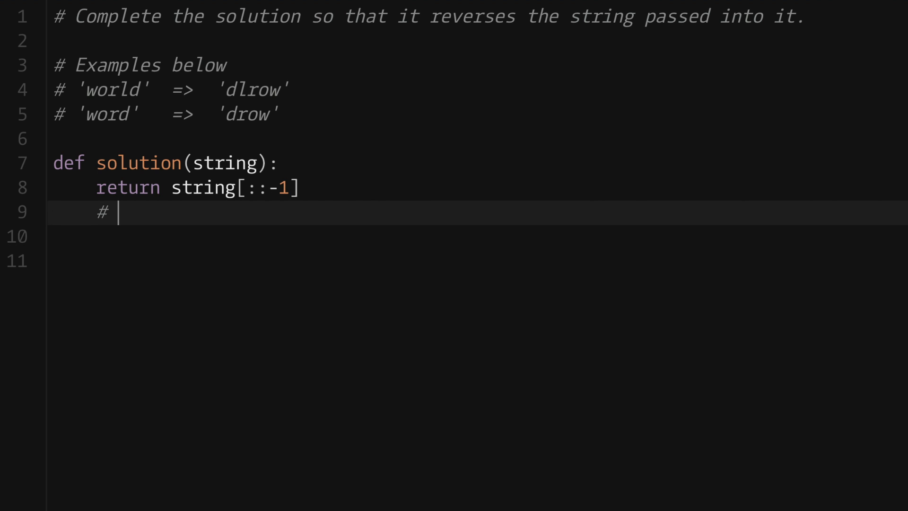
{"action": "type", "text": "string"}
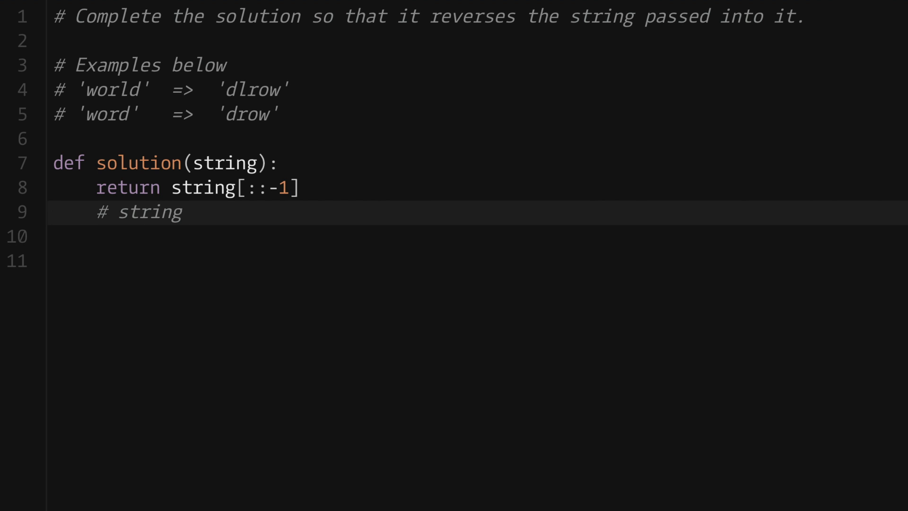
{"action": "type", "text": "[a:b]"}
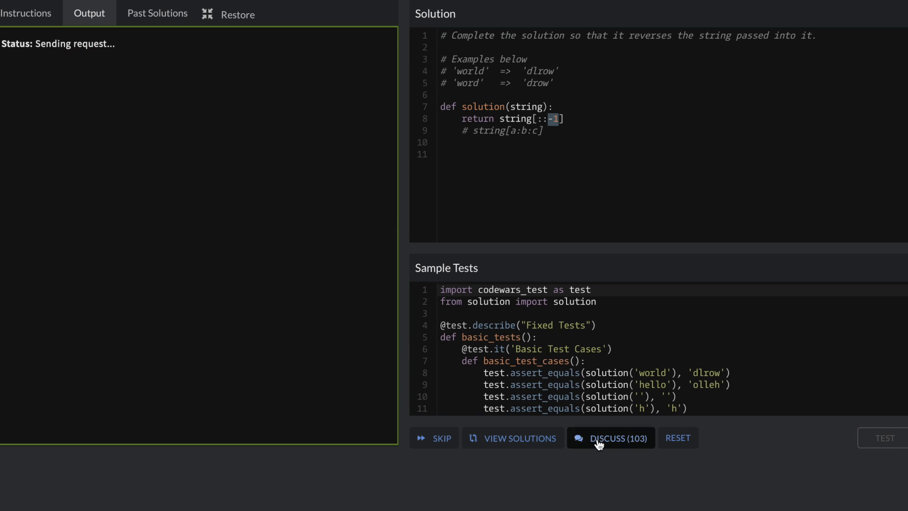
{"action": "left_click", "coordinate": [883, 438]}
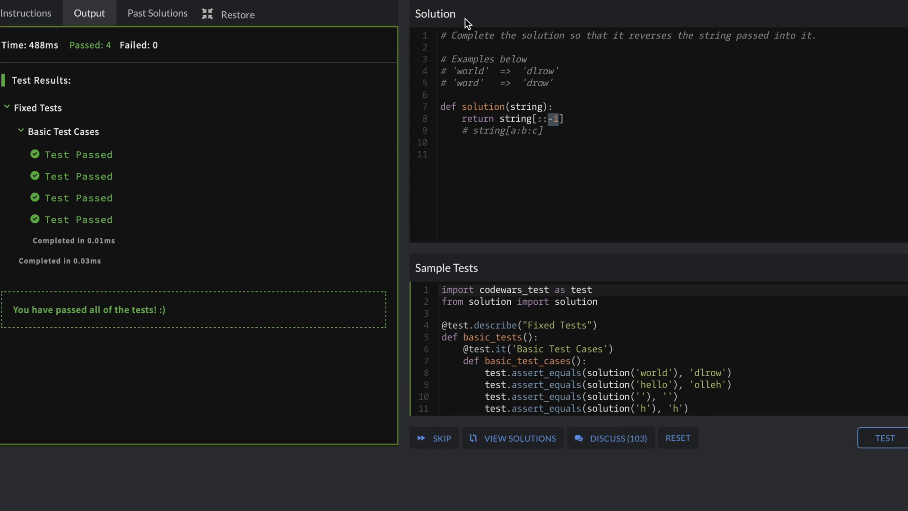